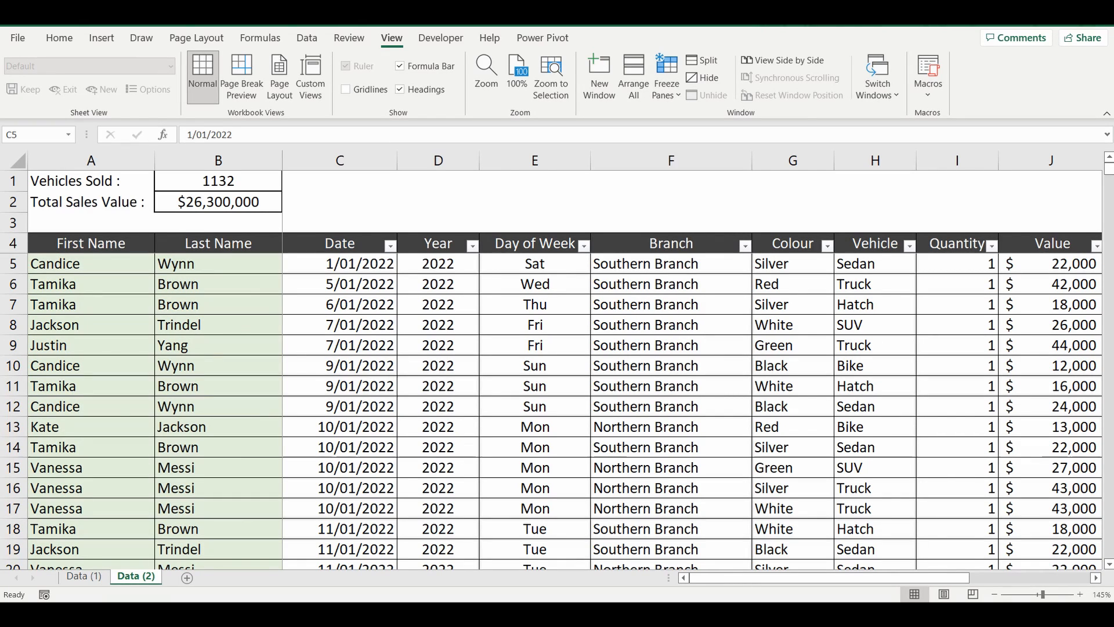
{"action": "mouse_move", "coordinate": [698, 320]}
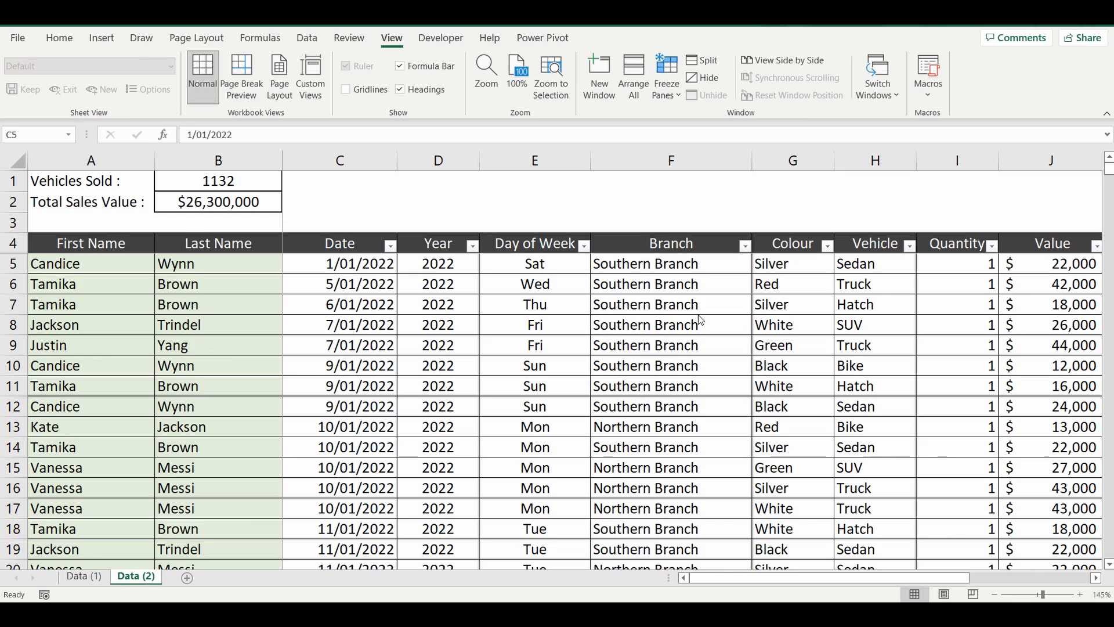
Step: Select C5, scroll the table, then move to the Data (1) sheet's View options
{"action": "left_click", "coordinate": [339, 160]}
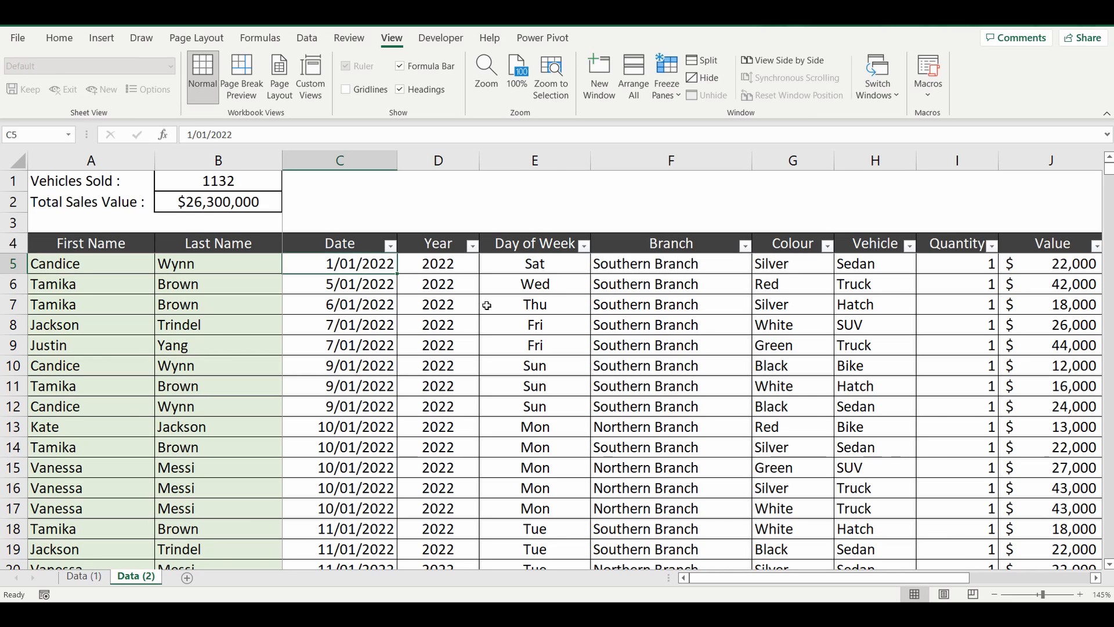
{"action": "mouse_move", "coordinate": [196, 233]}
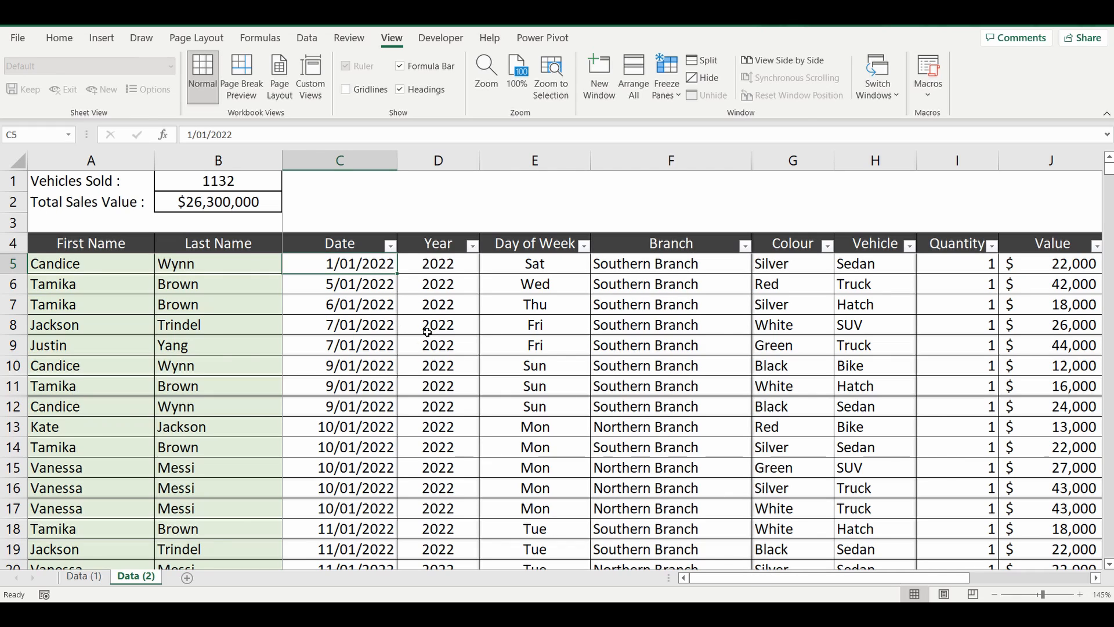
{"action": "scroll", "scroll_direction": "down", "scroll_amount": 3}
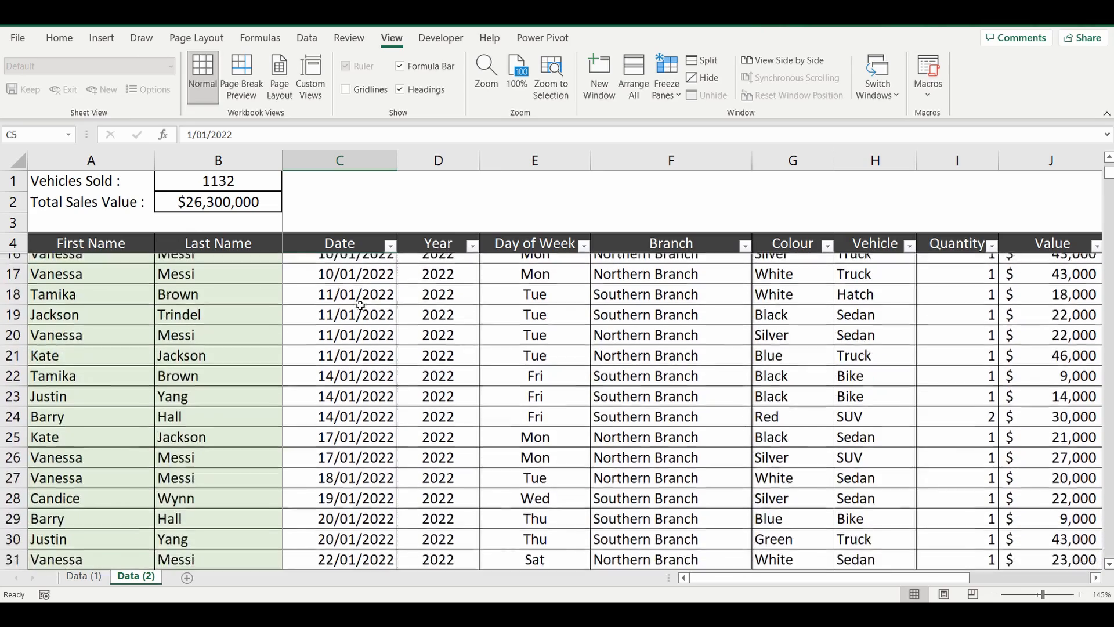
{"action": "scroll", "scroll_direction": "down", "scroll_amount": 3}
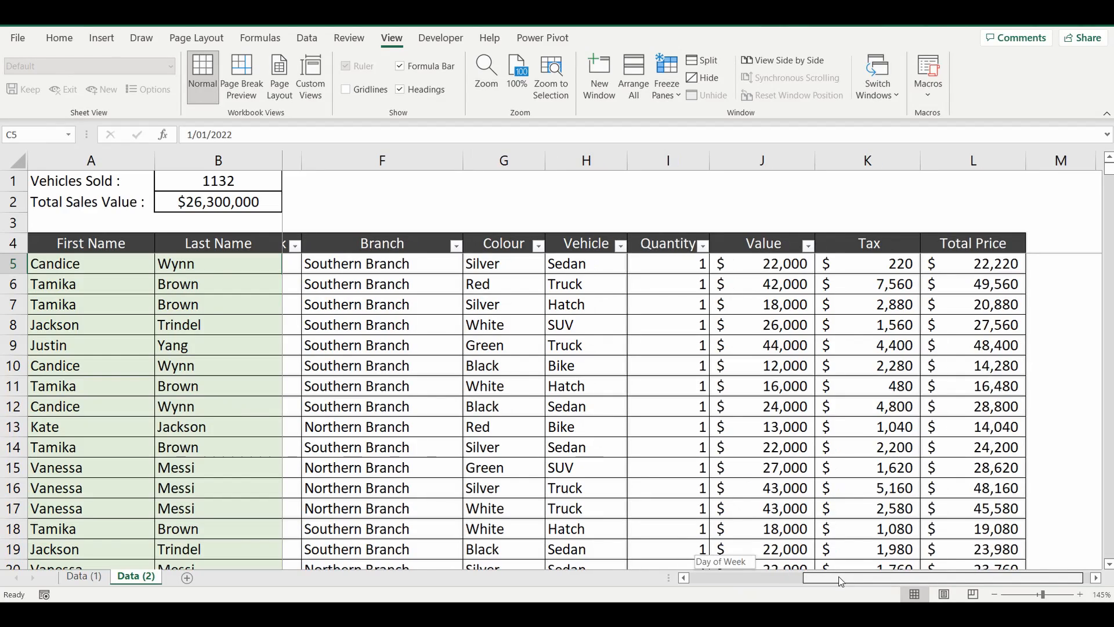
{"action": "left_click_drag", "start_coordinate": [838, 577], "coordinate": [767, 577]}
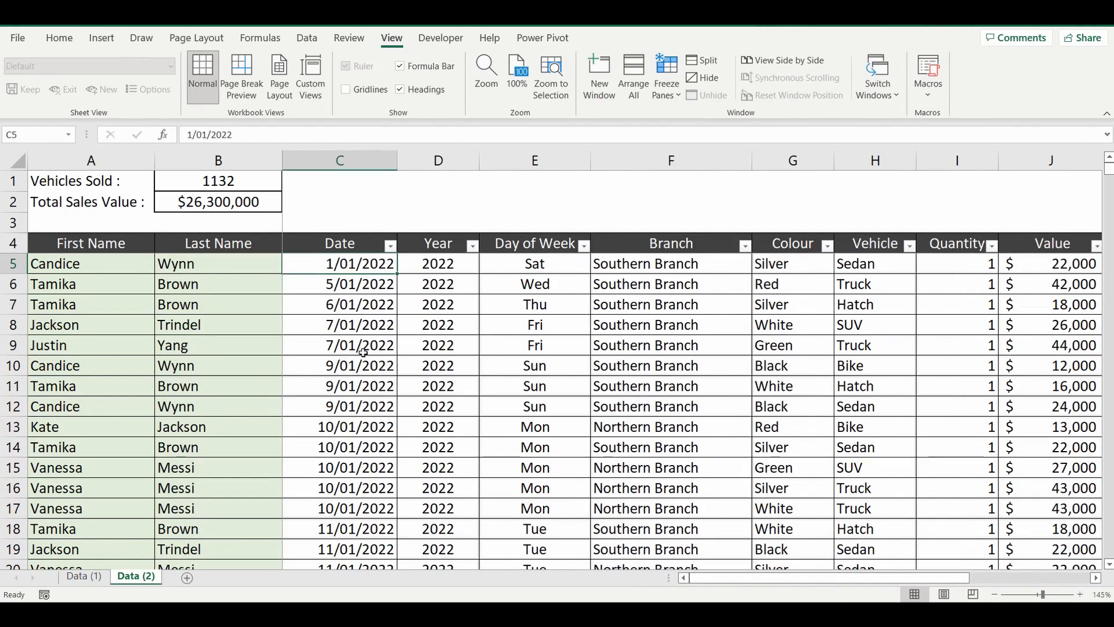
{"action": "mouse_move", "coordinate": [370, 365]}
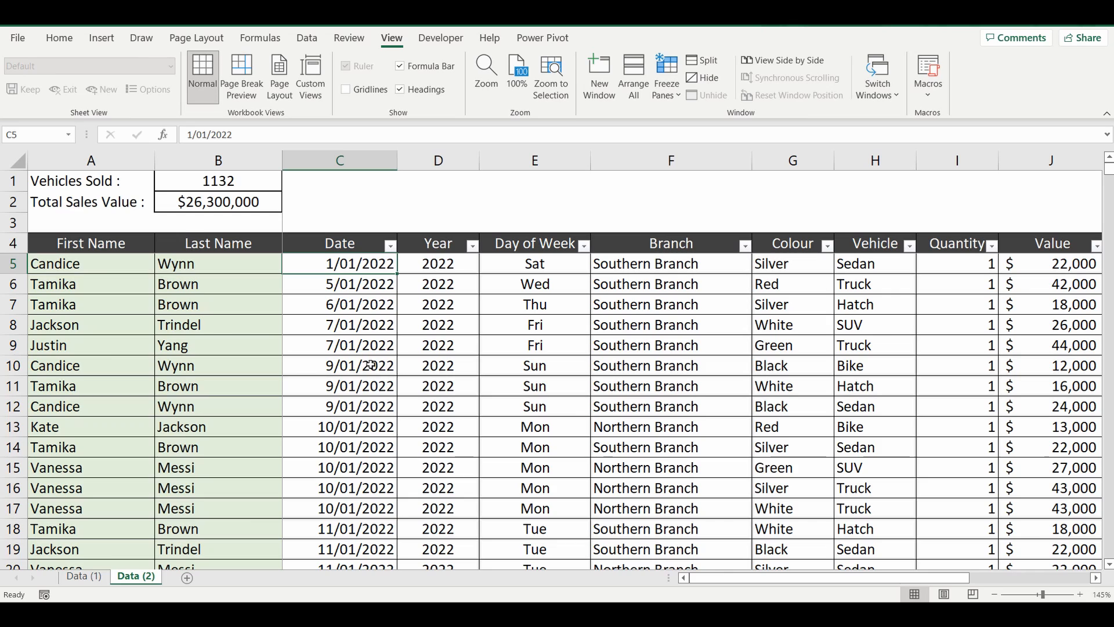
{"action": "mouse_move", "coordinate": [584, 412]}
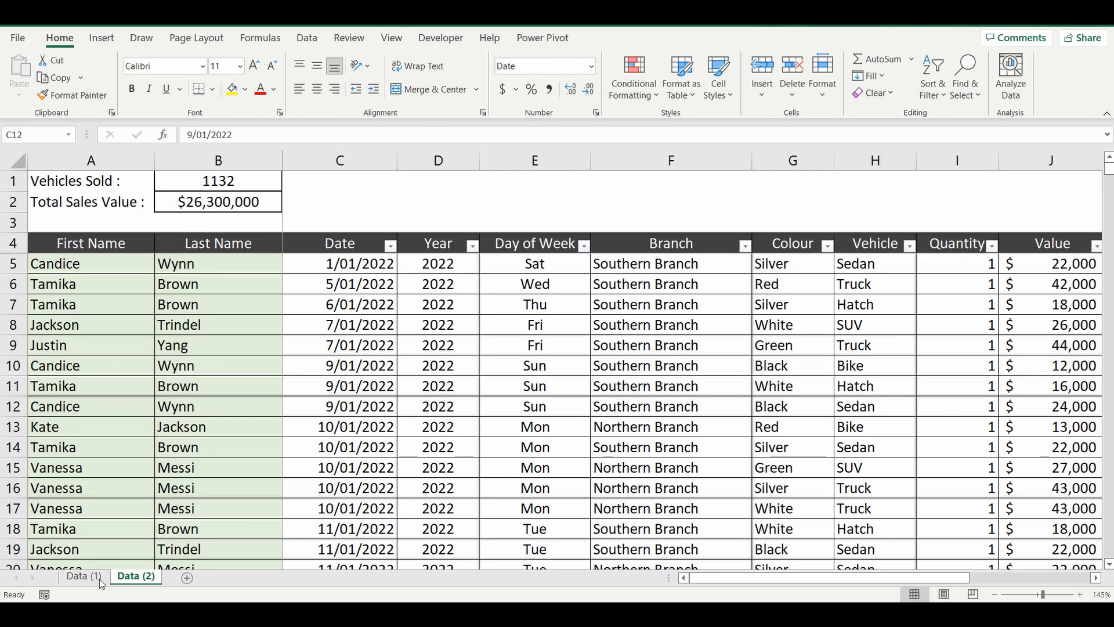
{"action": "left_click", "coordinate": [80, 576]}
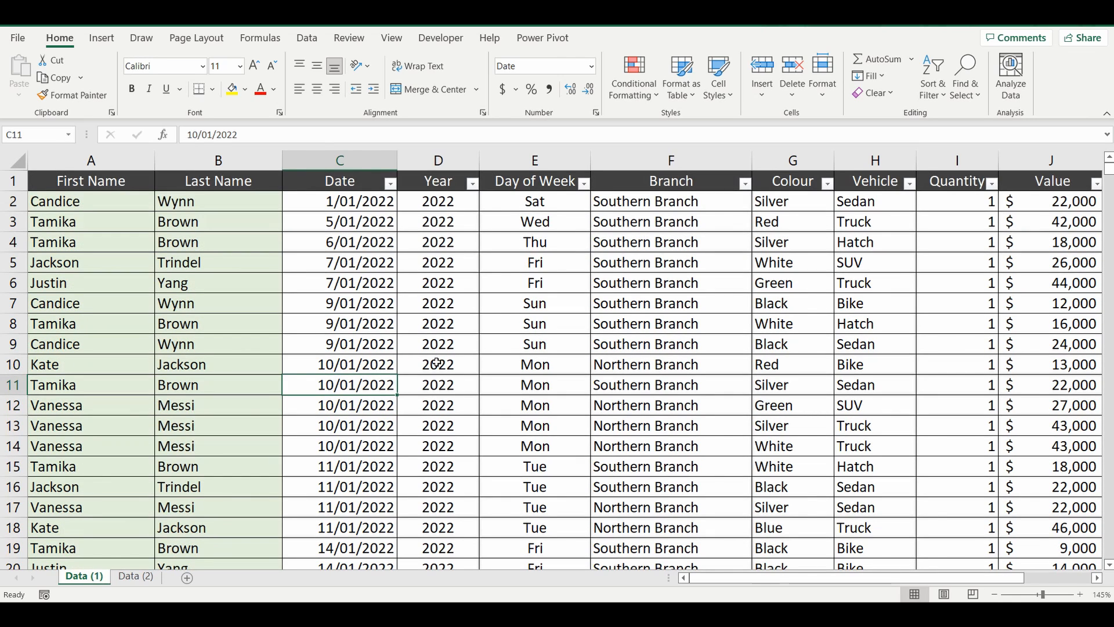
{"action": "mouse_move", "coordinate": [623, 284]}
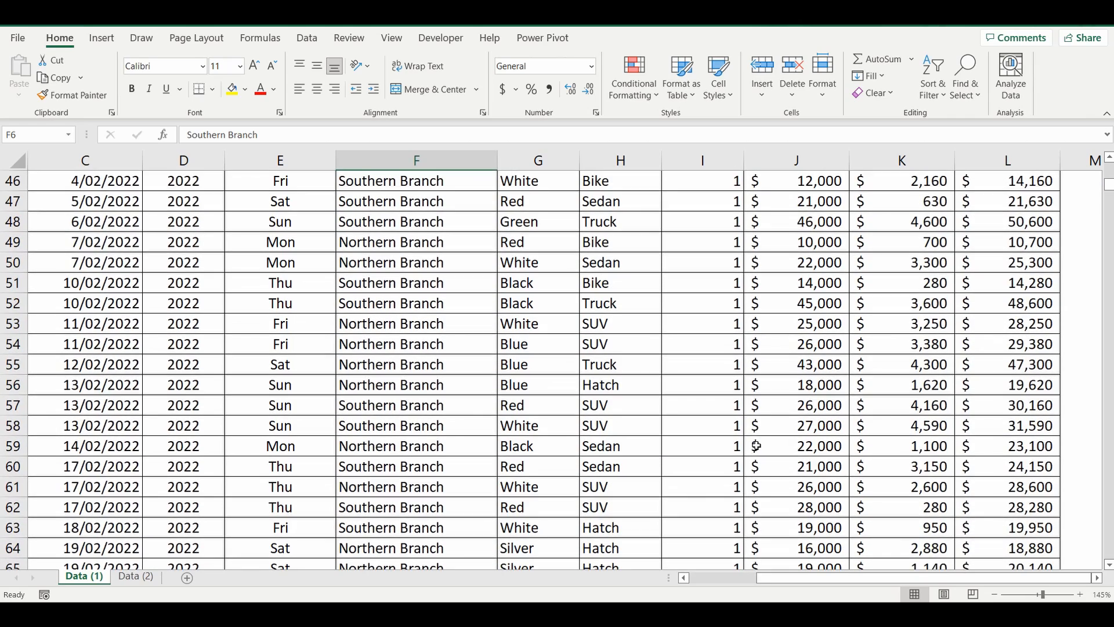
{"action": "mouse_move", "coordinate": [307, 414]}
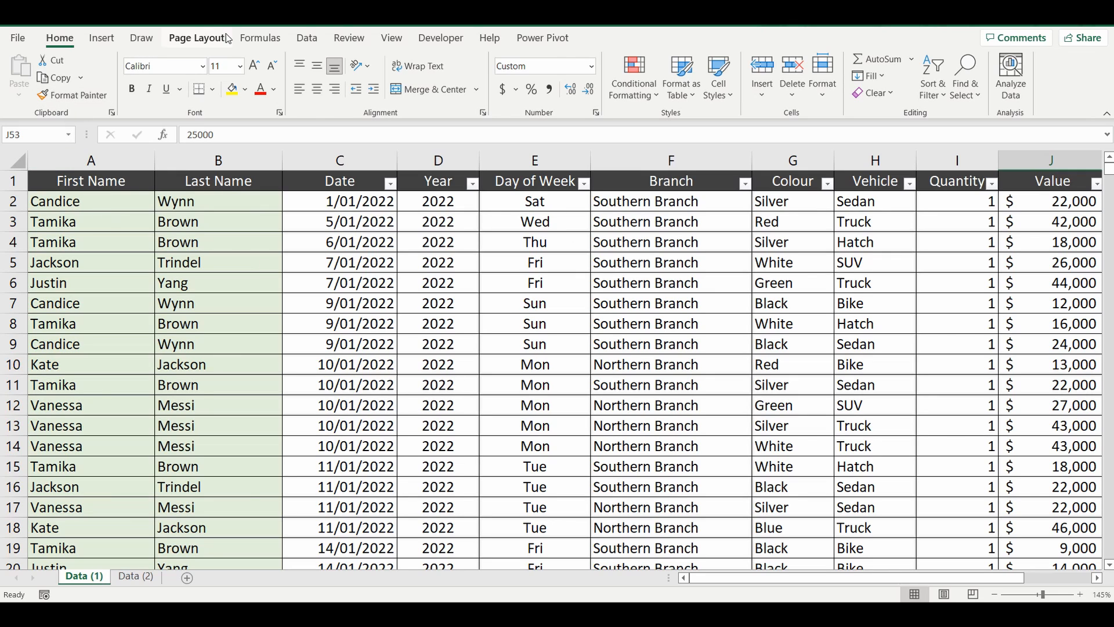
{"action": "left_click", "coordinate": [391, 38]}
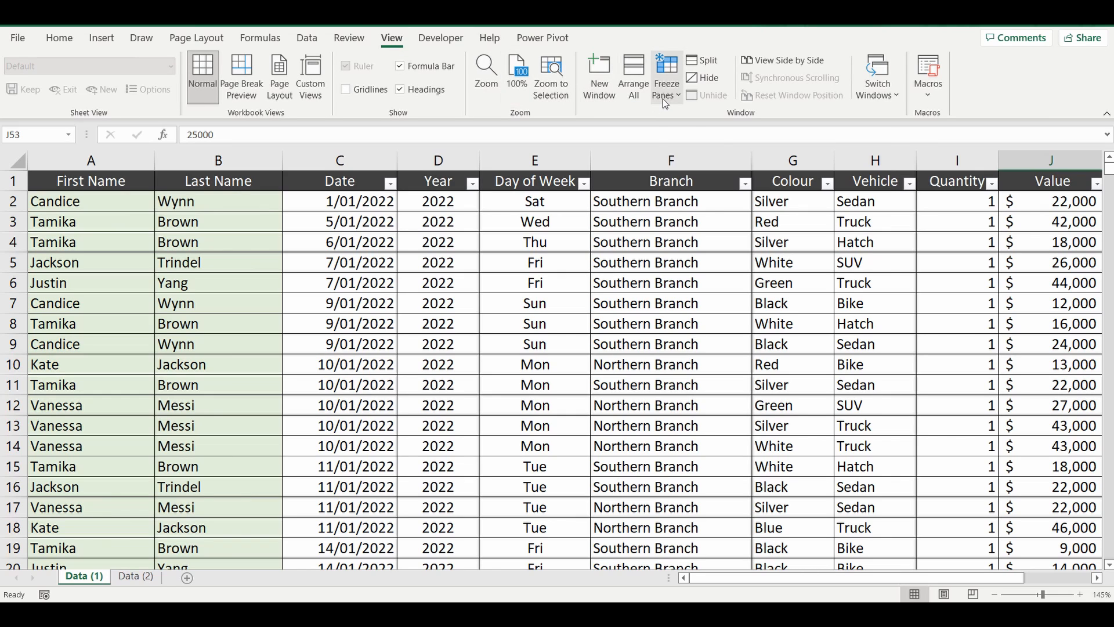
Step: Open the Freeze Panes list of freezing choices for Data (1)
{"action": "left_click", "coordinate": [666, 76]}
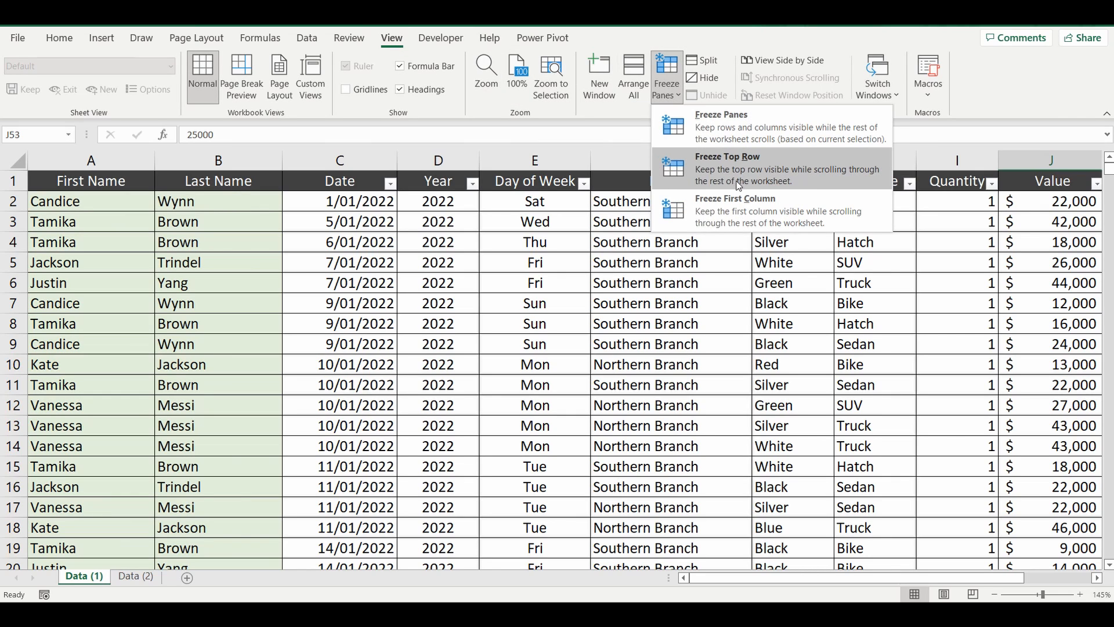
{"action": "mouse_move", "coordinate": [720, 175]}
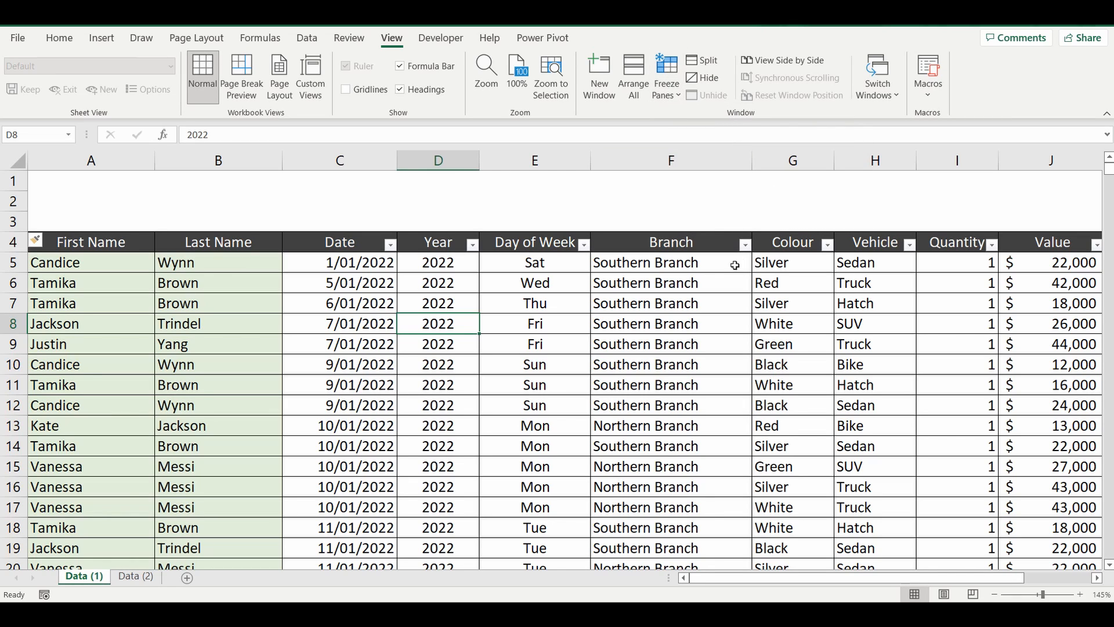
{"action": "mouse_move", "coordinate": [160, 262]}
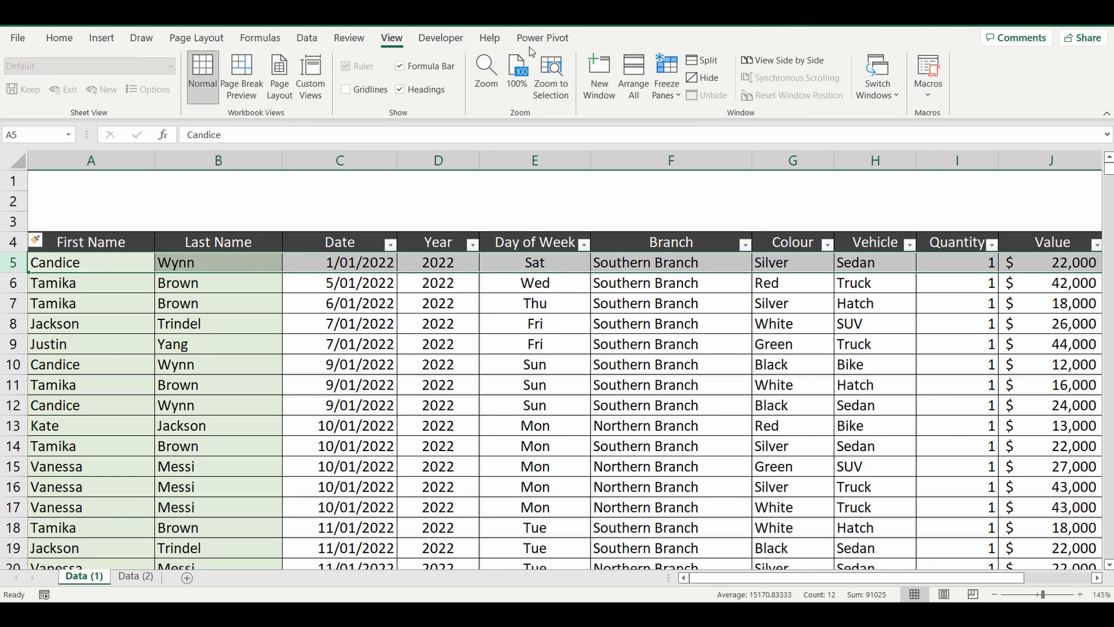
Step: Freeze panes at the current selection, pick a table cell, and reopen the Freeze Panes list
{"action": "left_click", "coordinate": [665, 73]}
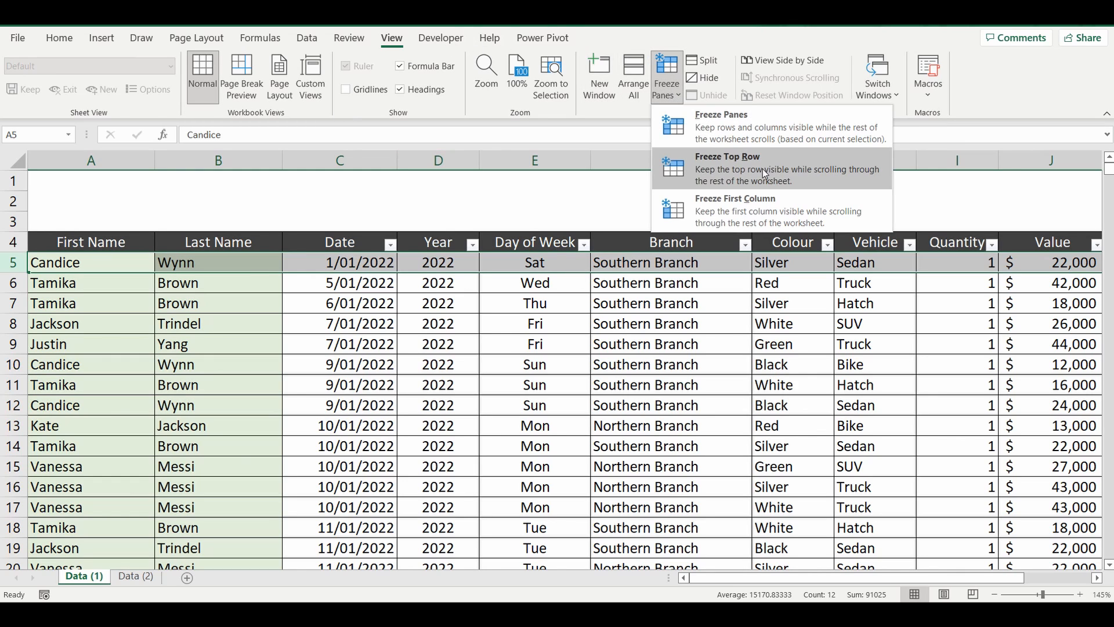
{"action": "left_click", "coordinate": [727, 168]}
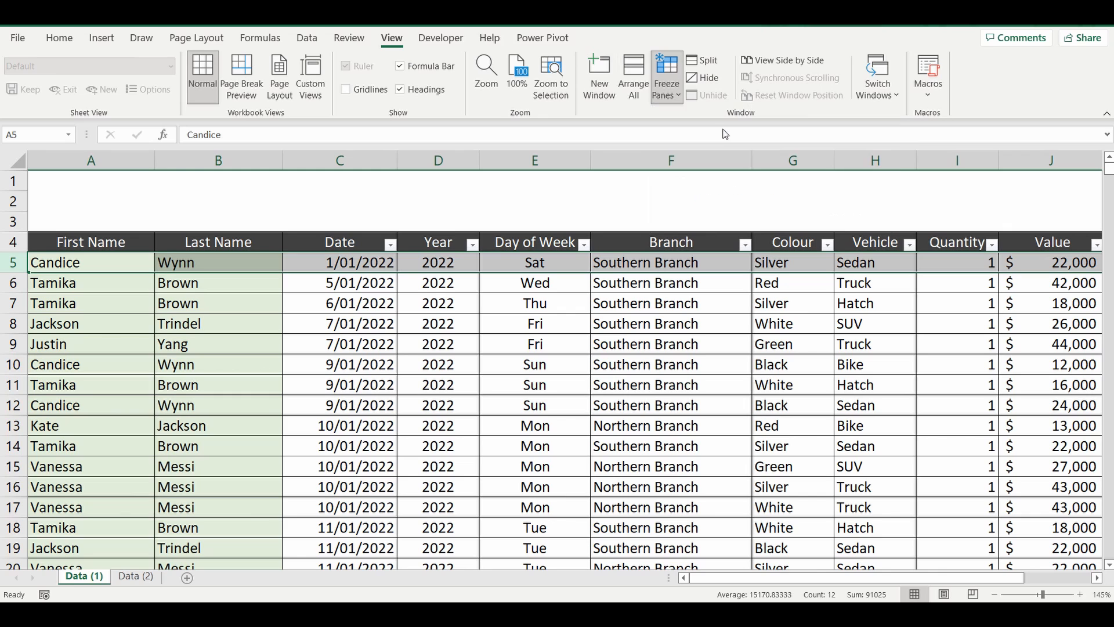
{"action": "left_click", "coordinate": [670, 323]}
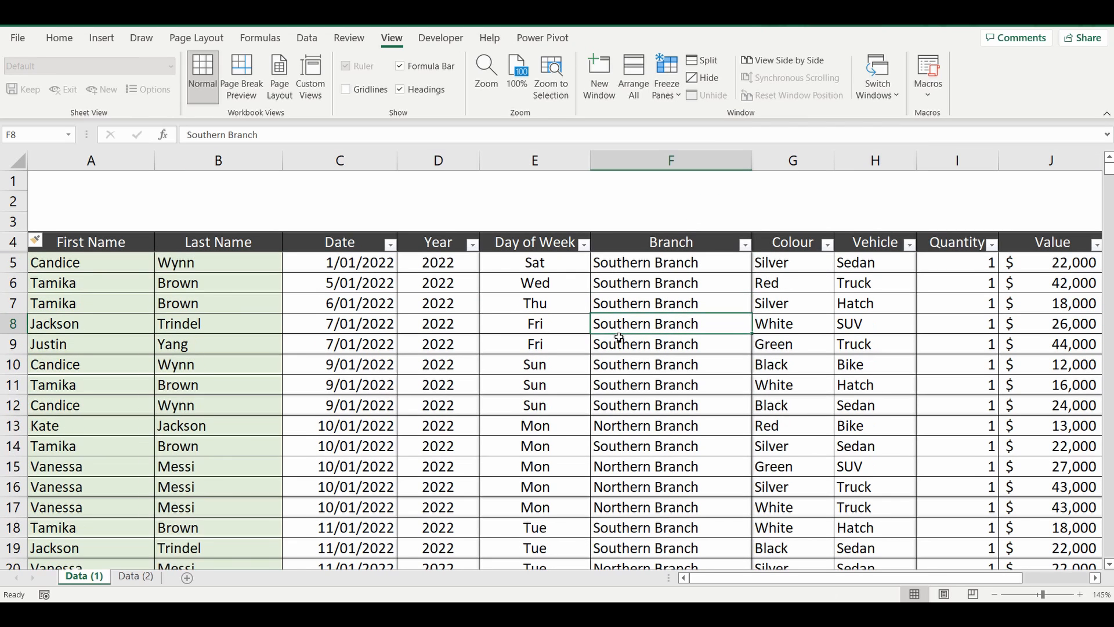
{"action": "mouse_move", "coordinate": [511, 353]}
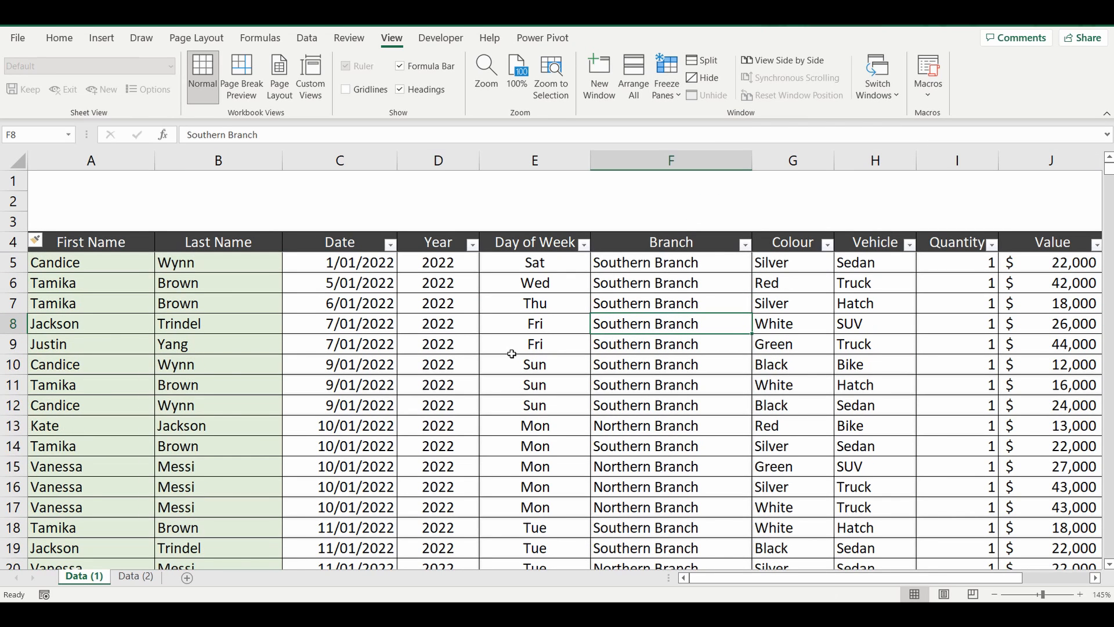
{"action": "mouse_move", "coordinate": [223, 264]}
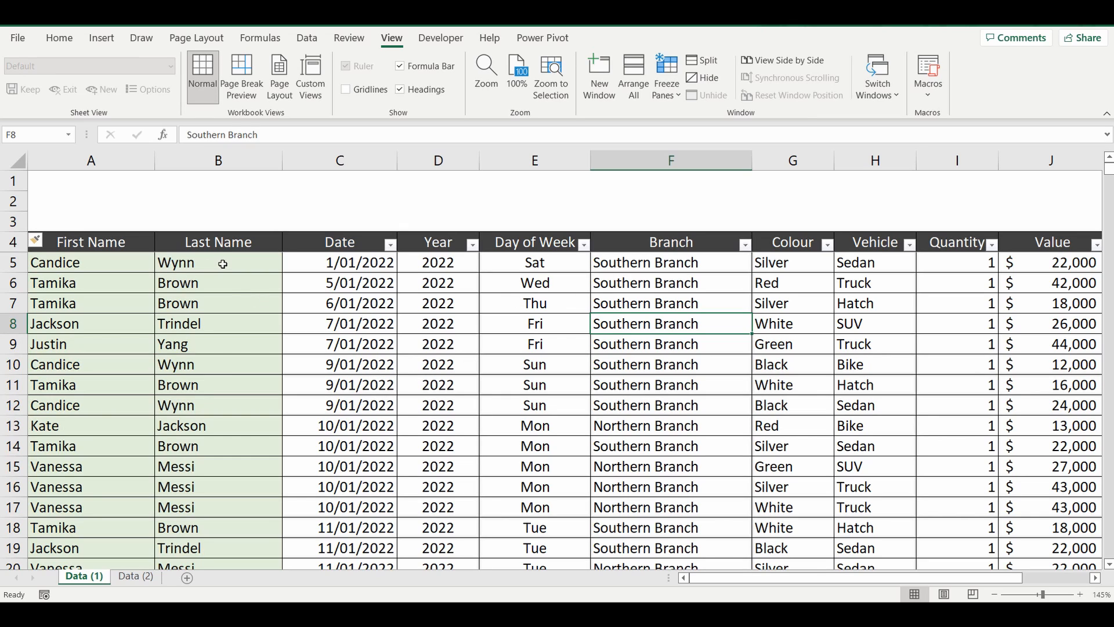
{"action": "left_click", "coordinate": [666, 72]}
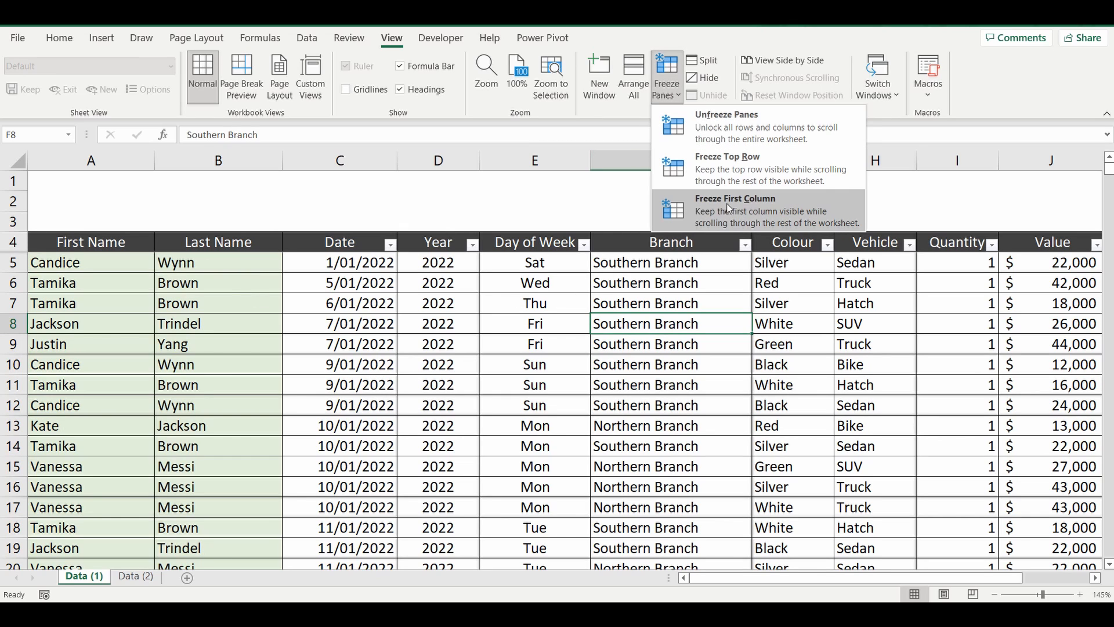
{"action": "mouse_move", "coordinate": [253, 316]}
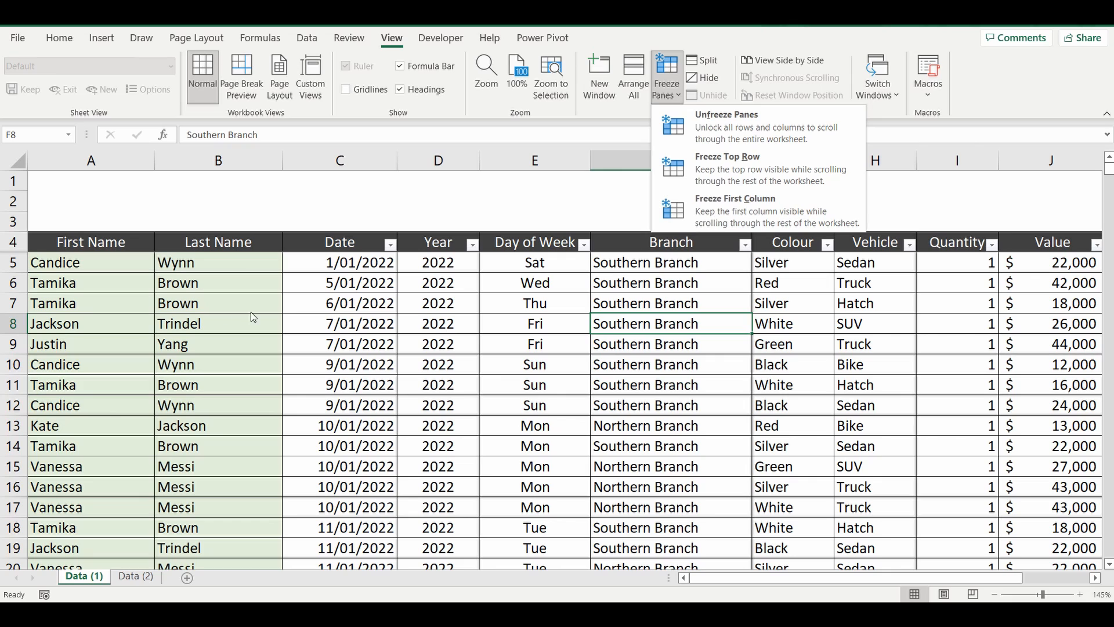
{"action": "mouse_move", "coordinate": [711, 169]}
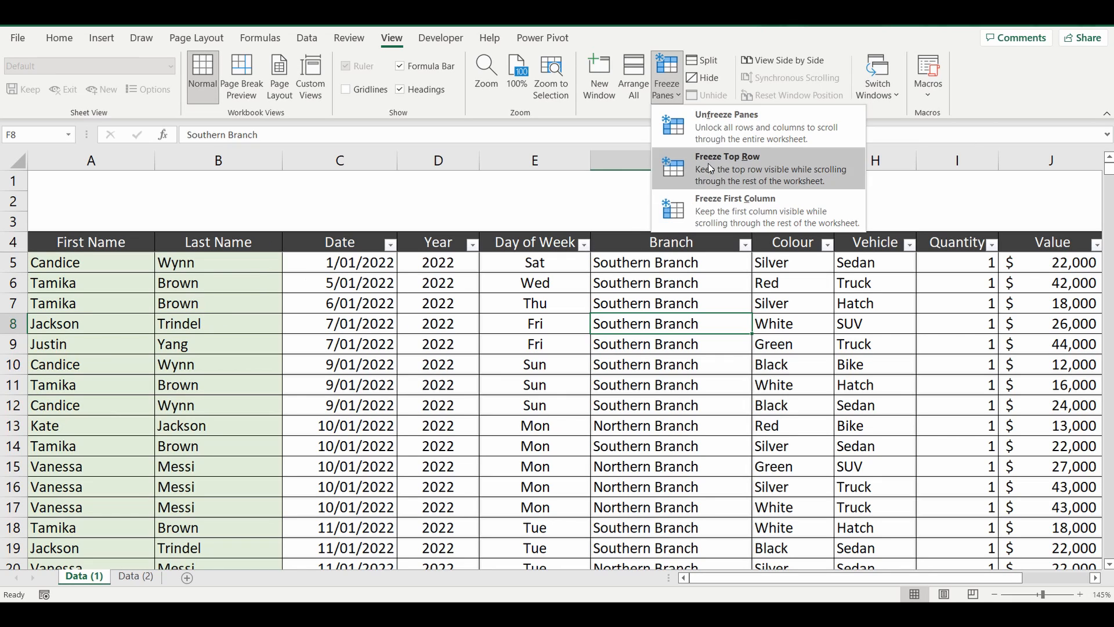
Step: Dismiss the Freeze Panes list, then click column C, table cells and a Year cell
{"action": "left_click", "coordinate": [727, 169]}
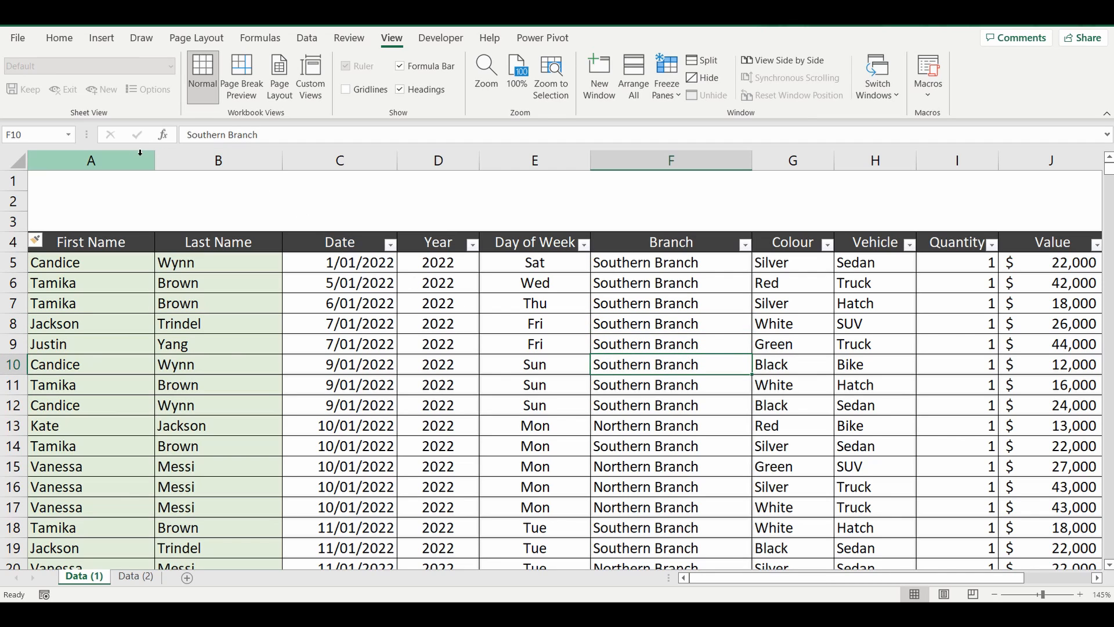
{"action": "left_click", "coordinate": [340, 159]}
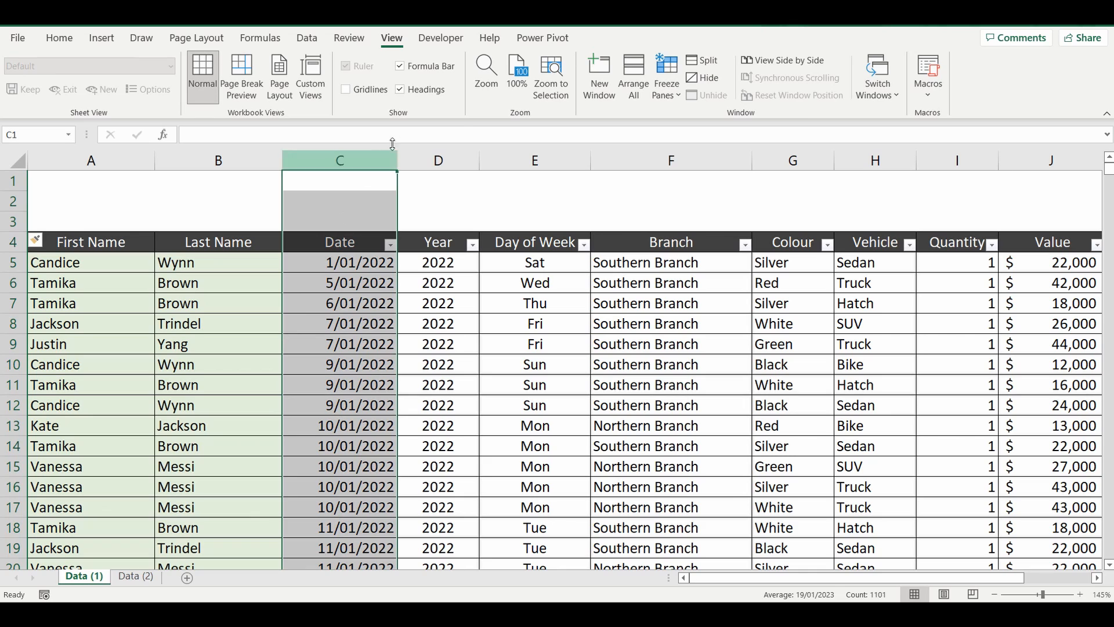
{"action": "left_click", "coordinate": [666, 70]}
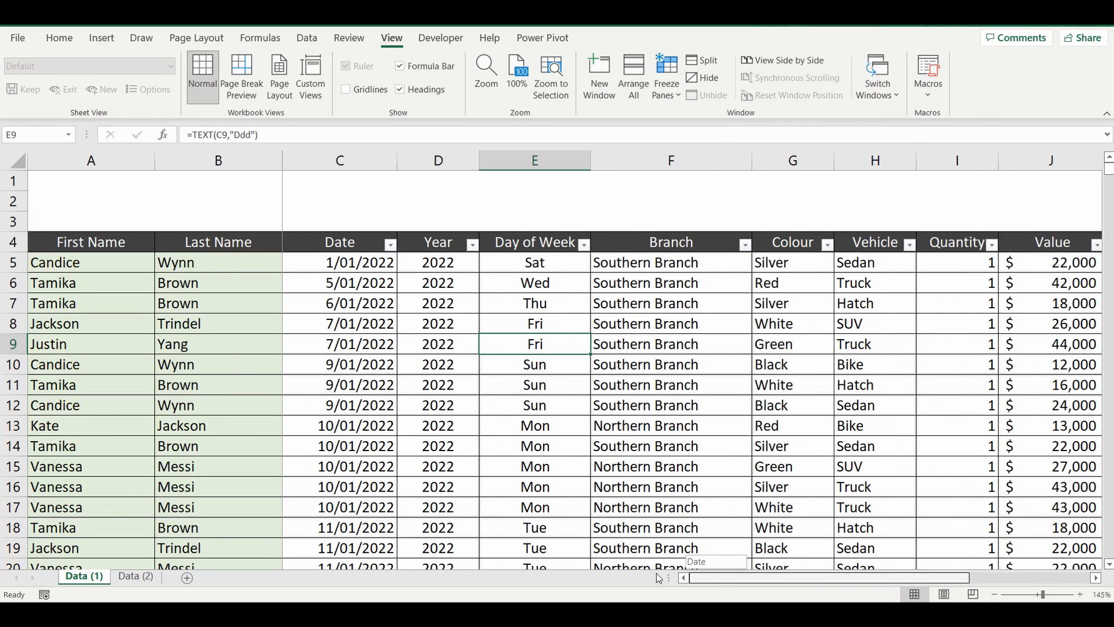
{"action": "scroll", "scroll_direction": "down", "scroll_amount": 3}
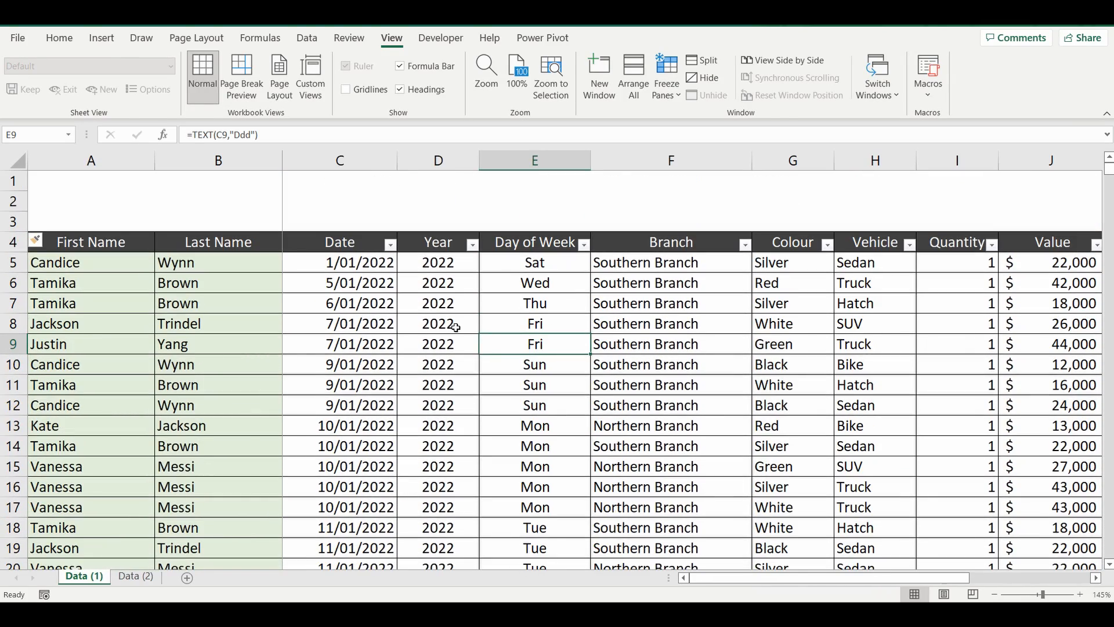
{"action": "left_click", "coordinate": [437, 323]}
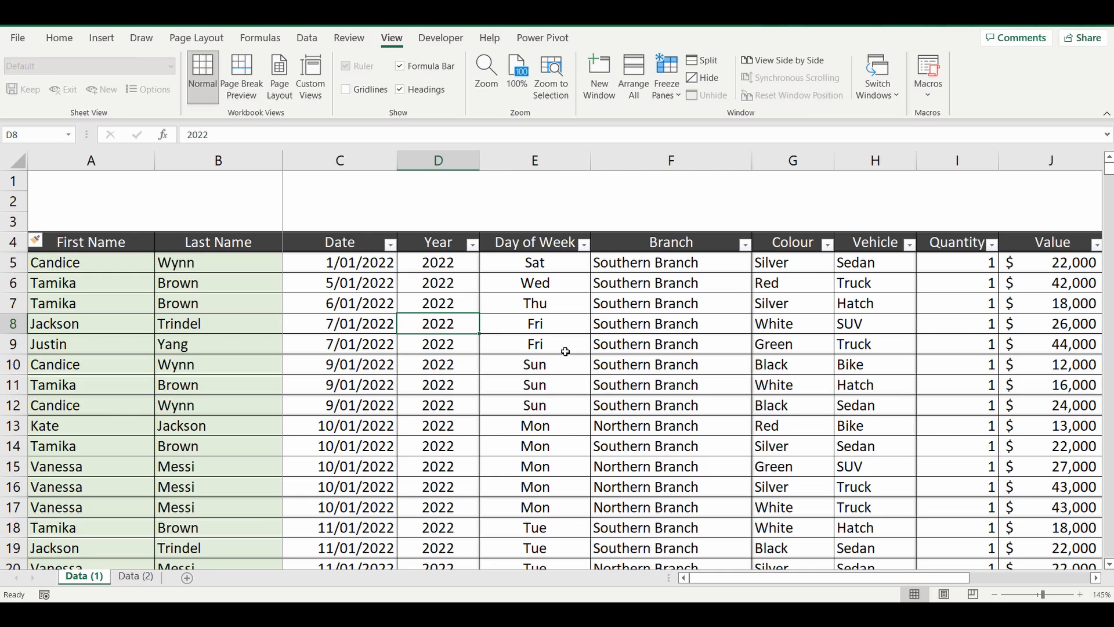
{"action": "mouse_move", "coordinate": [559, 363]}
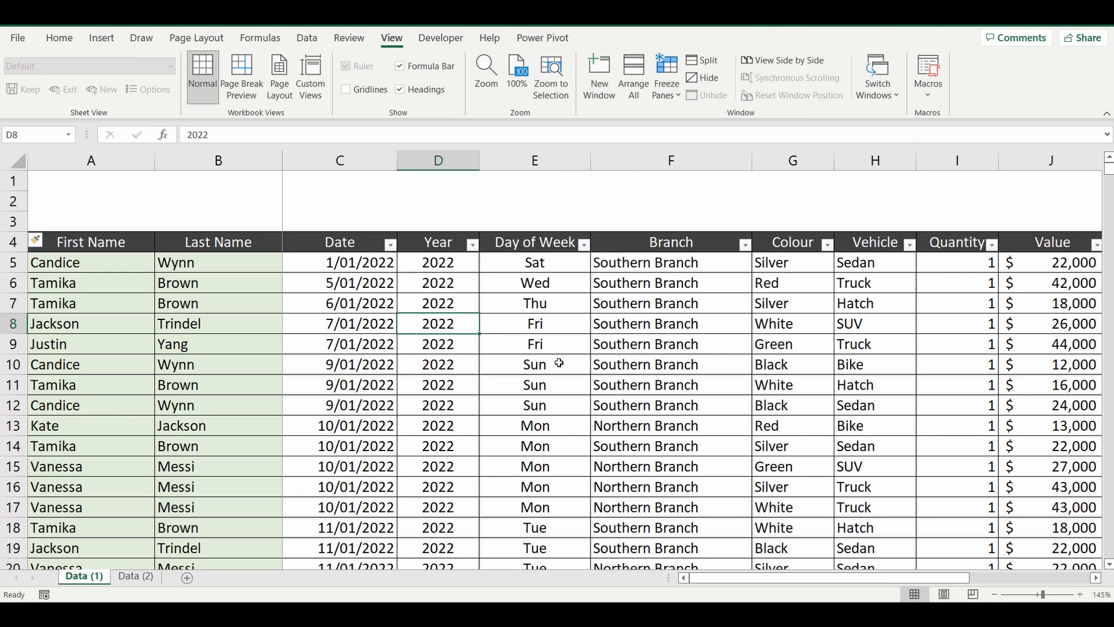
{"action": "mouse_move", "coordinate": [503, 386]}
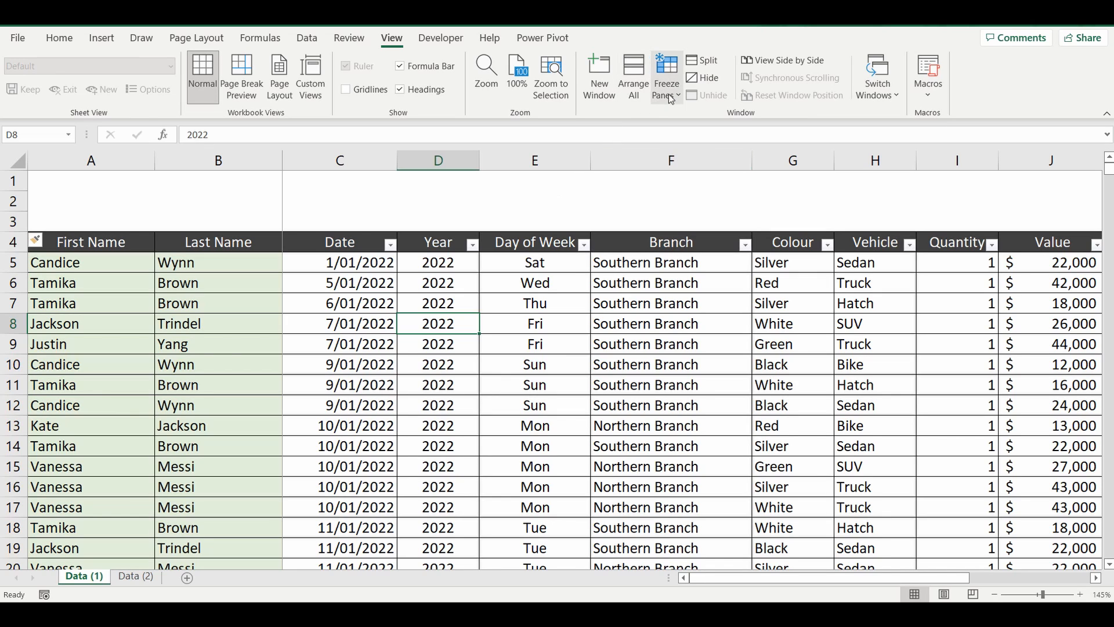
Step: Unfreeze all panes, select cell C5, and reopen the Freeze Panes list
{"action": "left_click", "coordinate": [666, 75]}
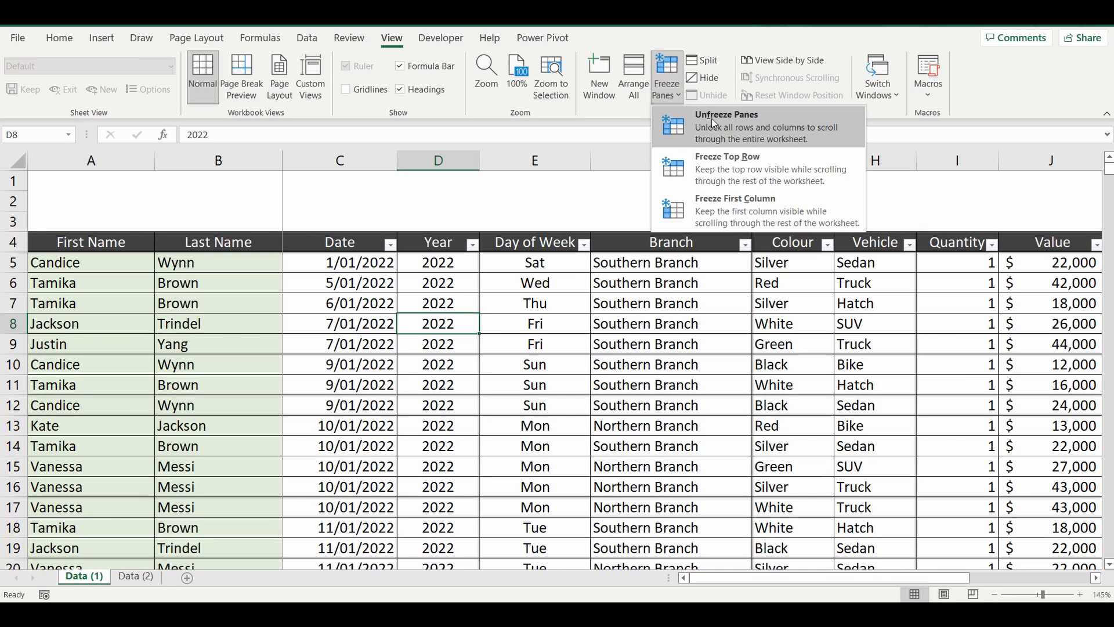
{"action": "left_click", "coordinate": [726, 115]}
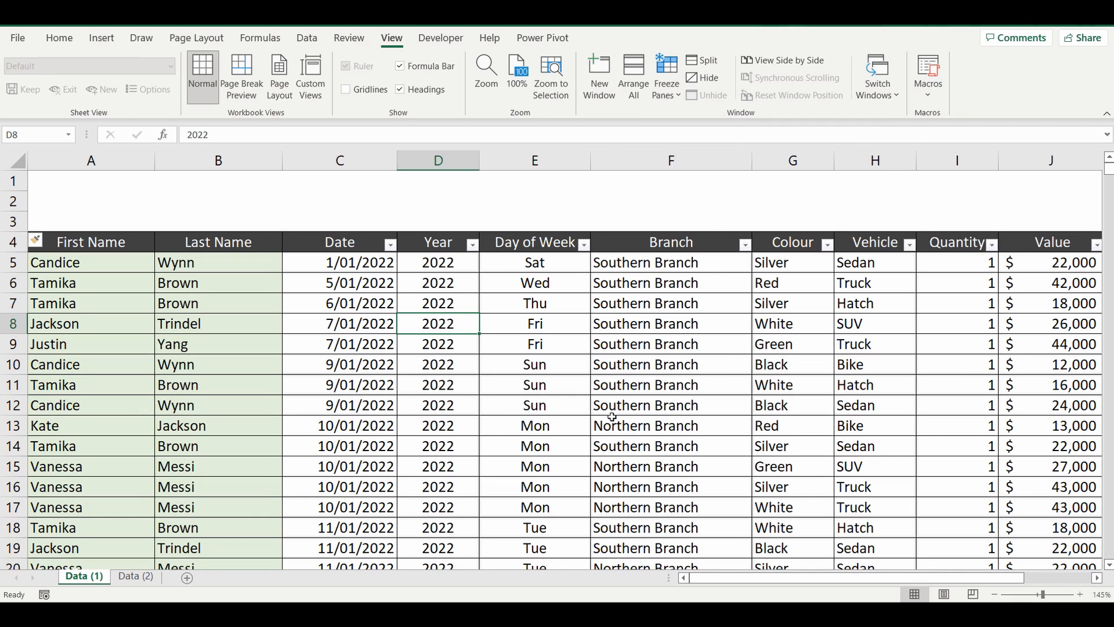
{"action": "mouse_move", "coordinate": [705, 383]}
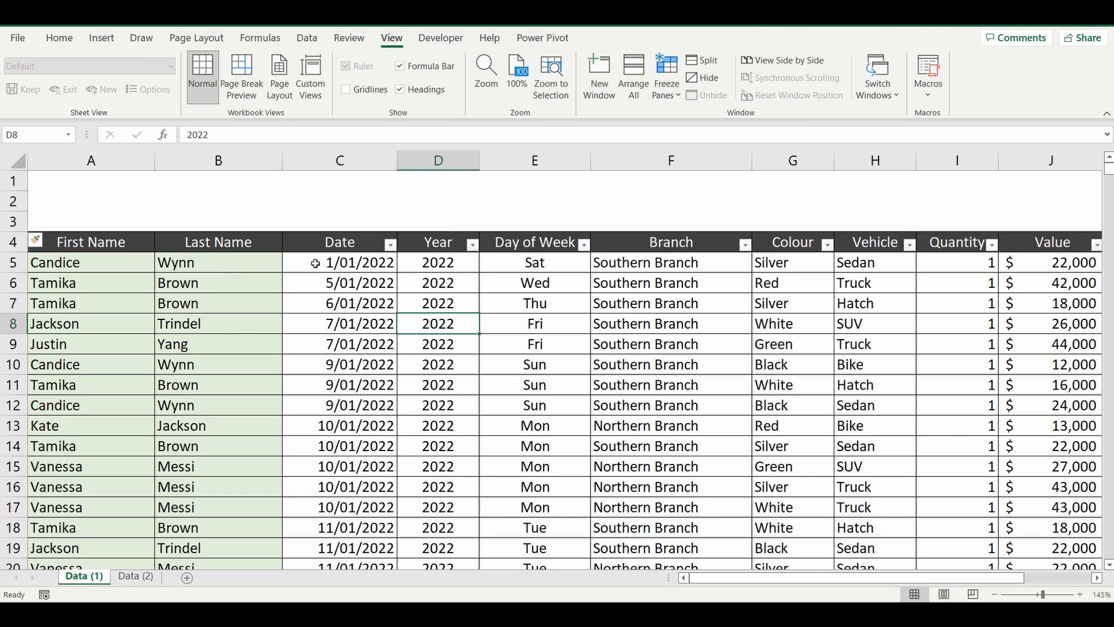
{"action": "left_click", "coordinate": [339, 263]}
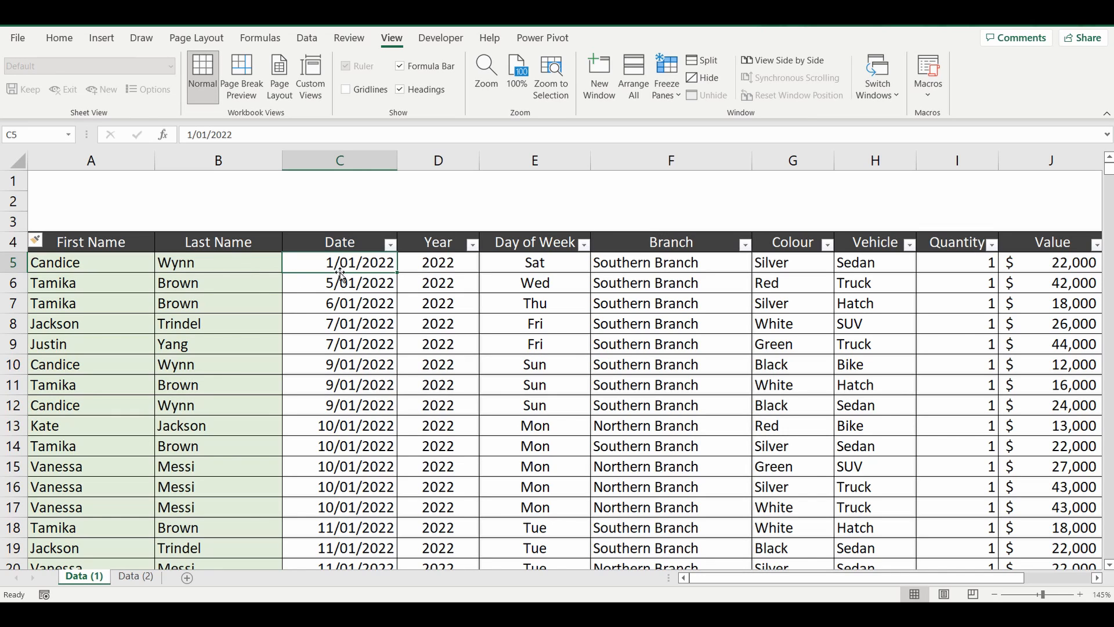
{"action": "left_click", "coordinate": [666, 75]}
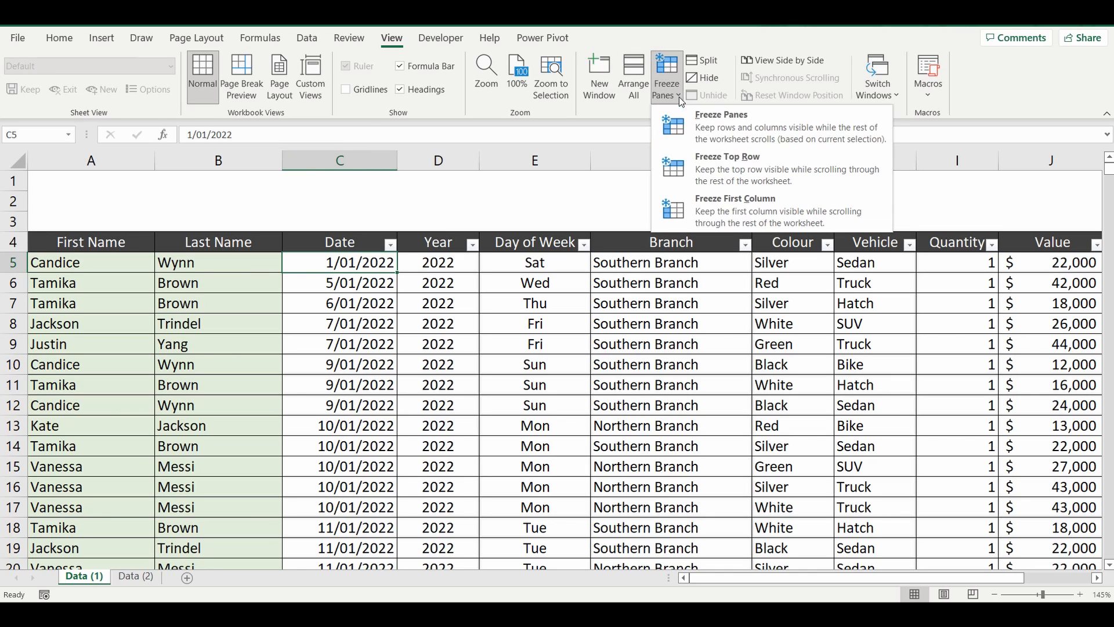
{"action": "mouse_move", "coordinate": [721, 129]}
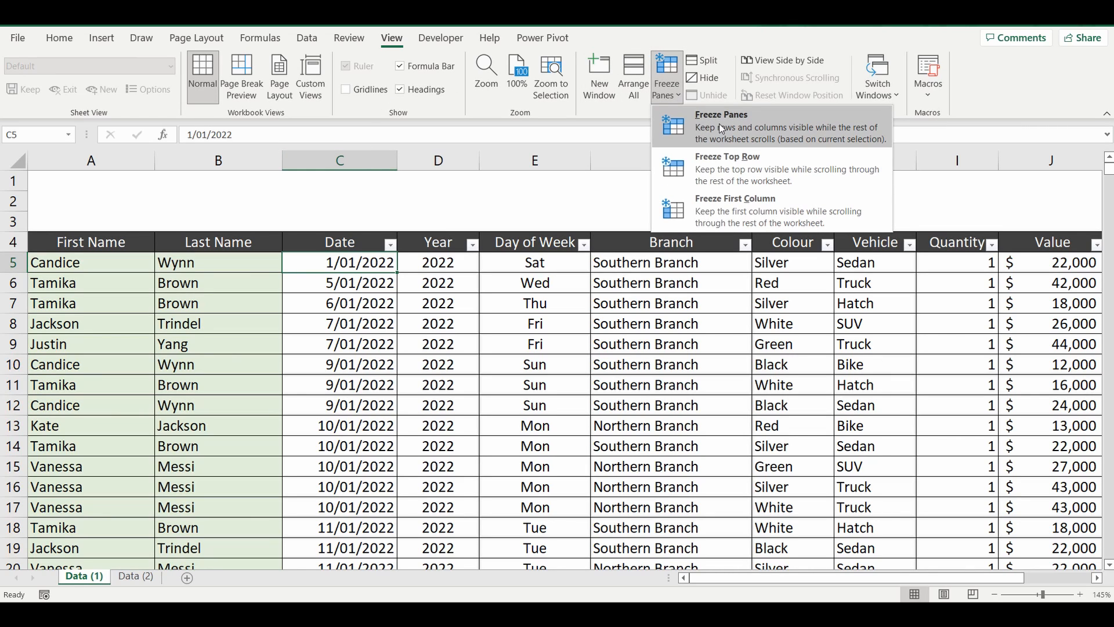